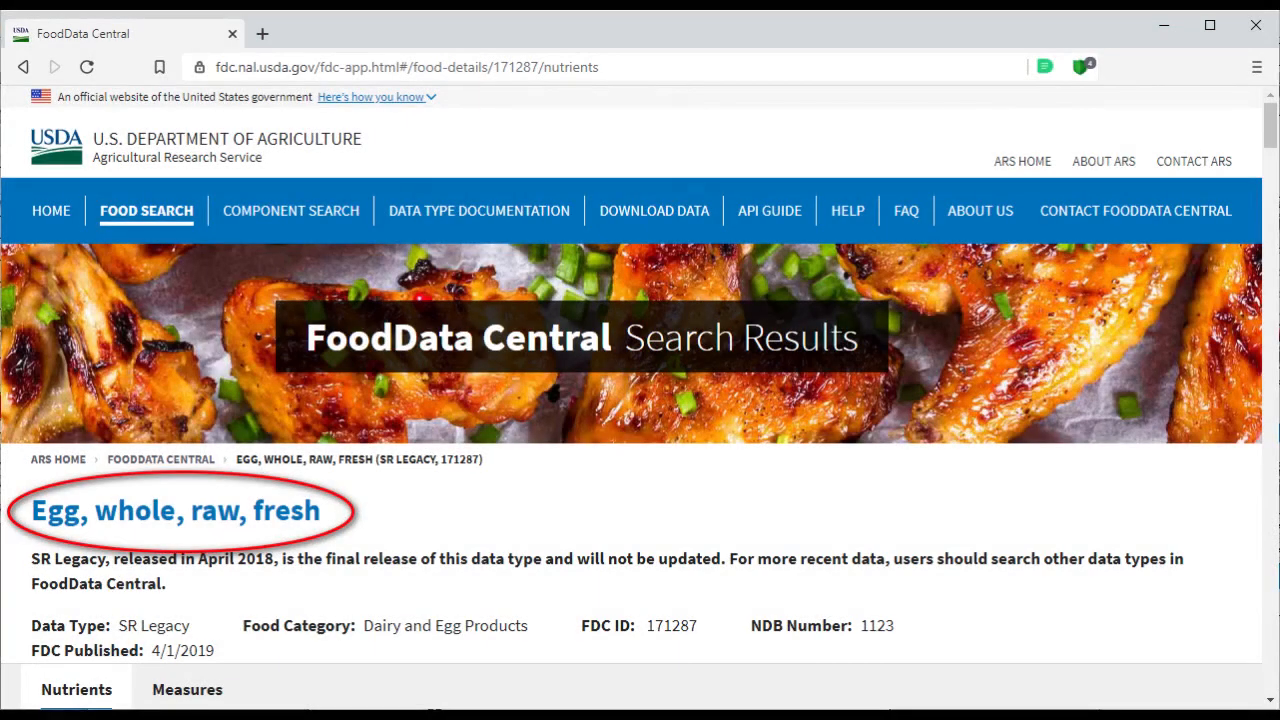
pyautogui.scroll(-3)
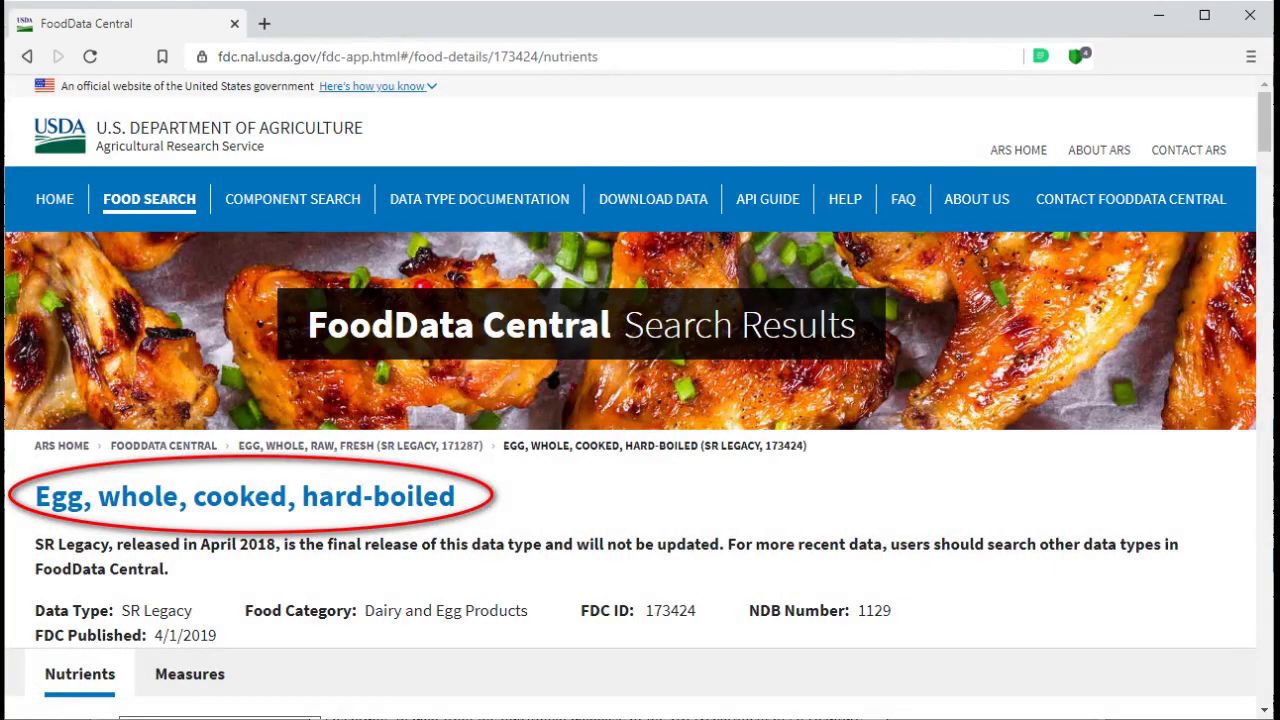
pyautogui.scroll(-3)
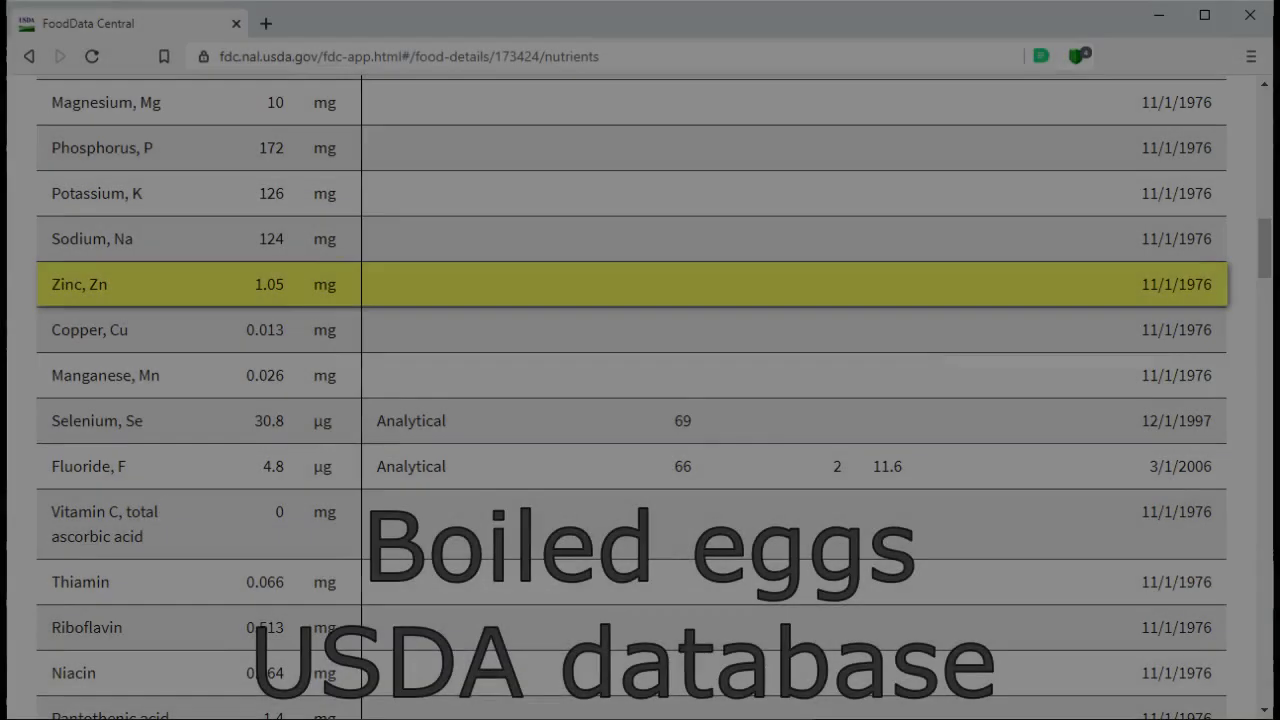